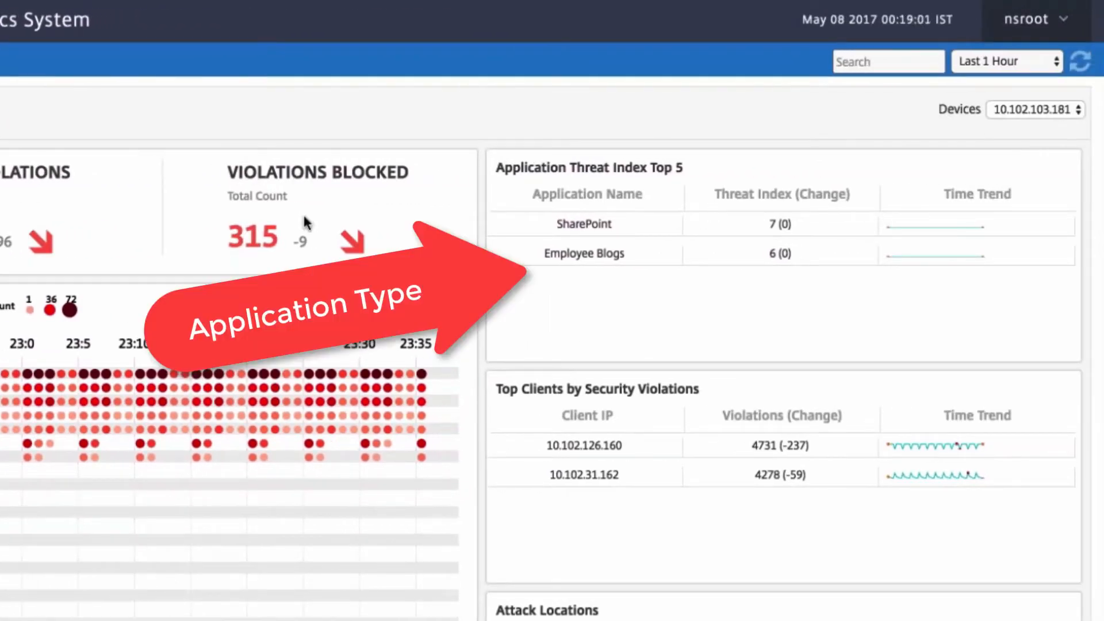
Step: Filter the dashboard to Employee Blogs and client 10.102.31.162, then open the Referrer Header violation details
scroll("down", 3)
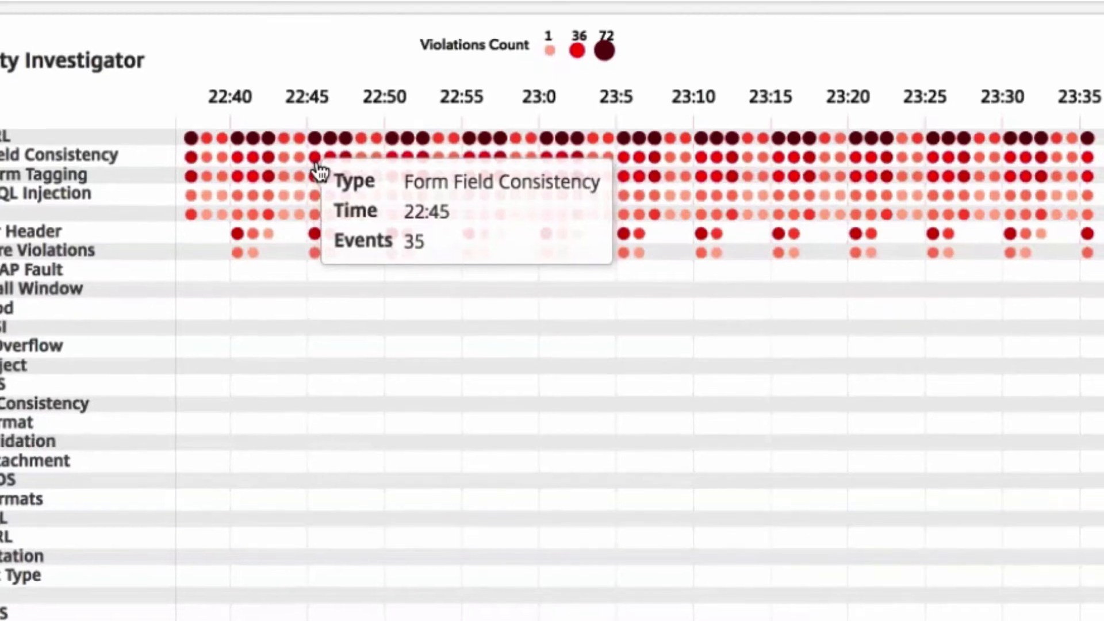
scroll("down", 3)
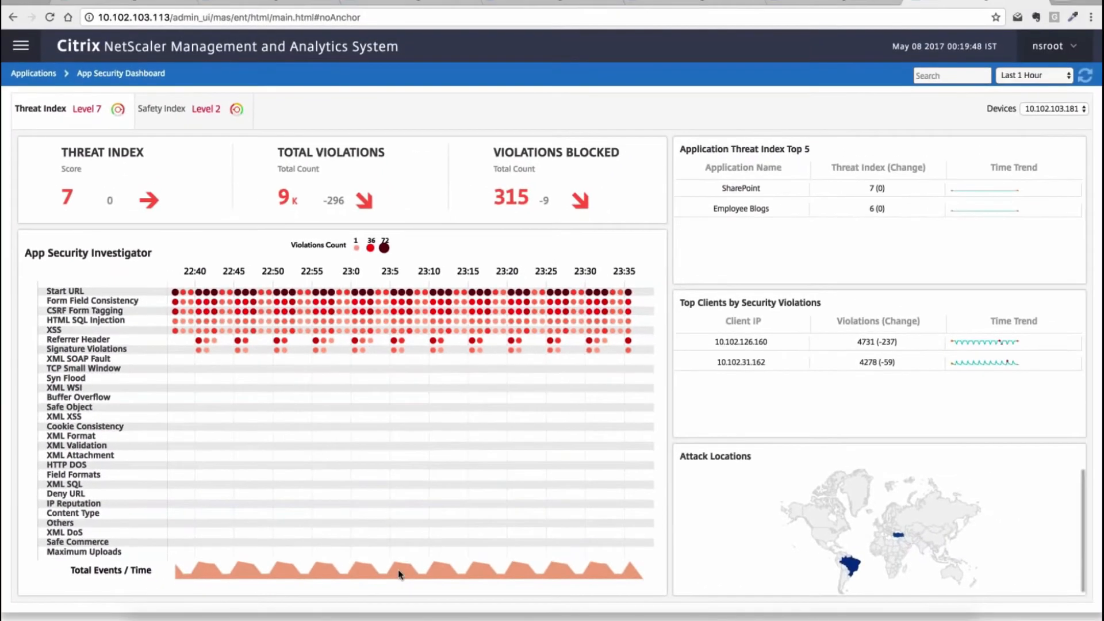
left_click(741, 209)
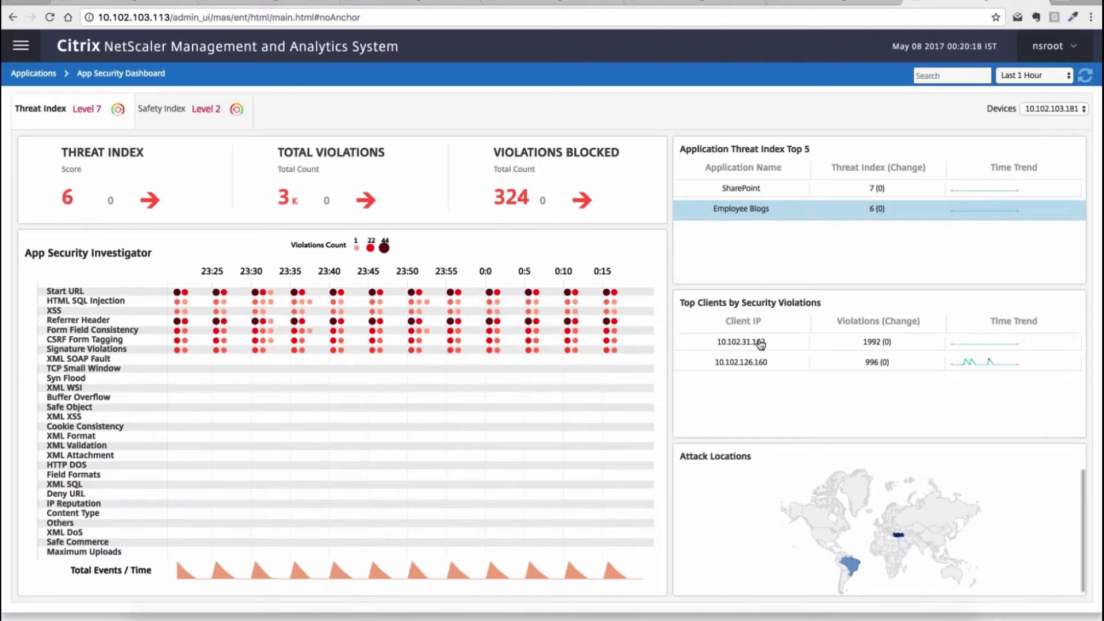
left_click(741, 342)
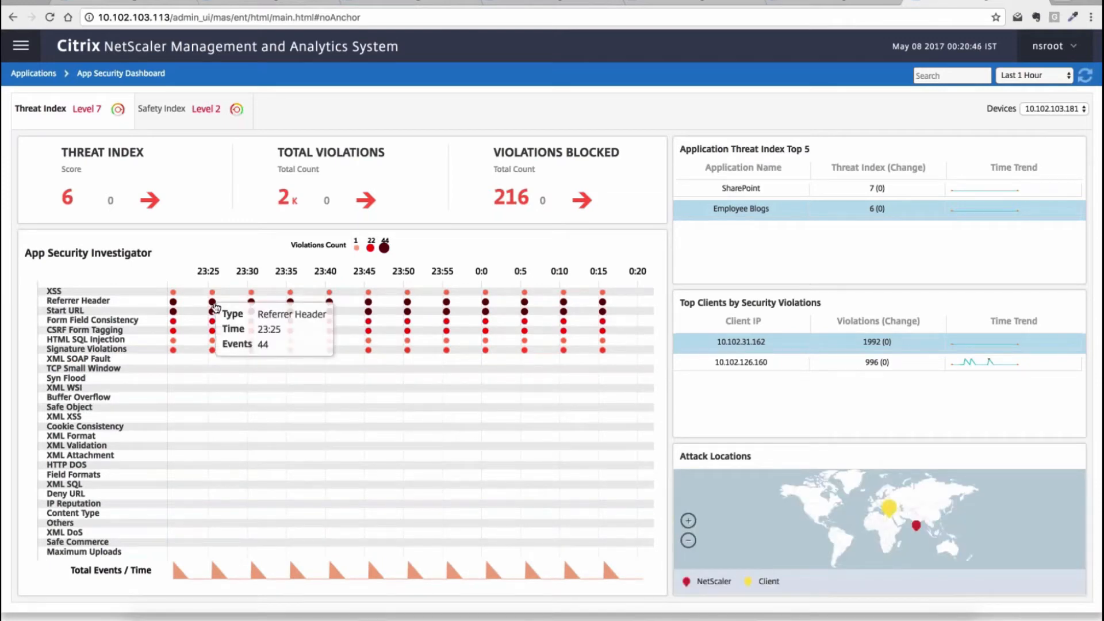
left_click(212, 310)
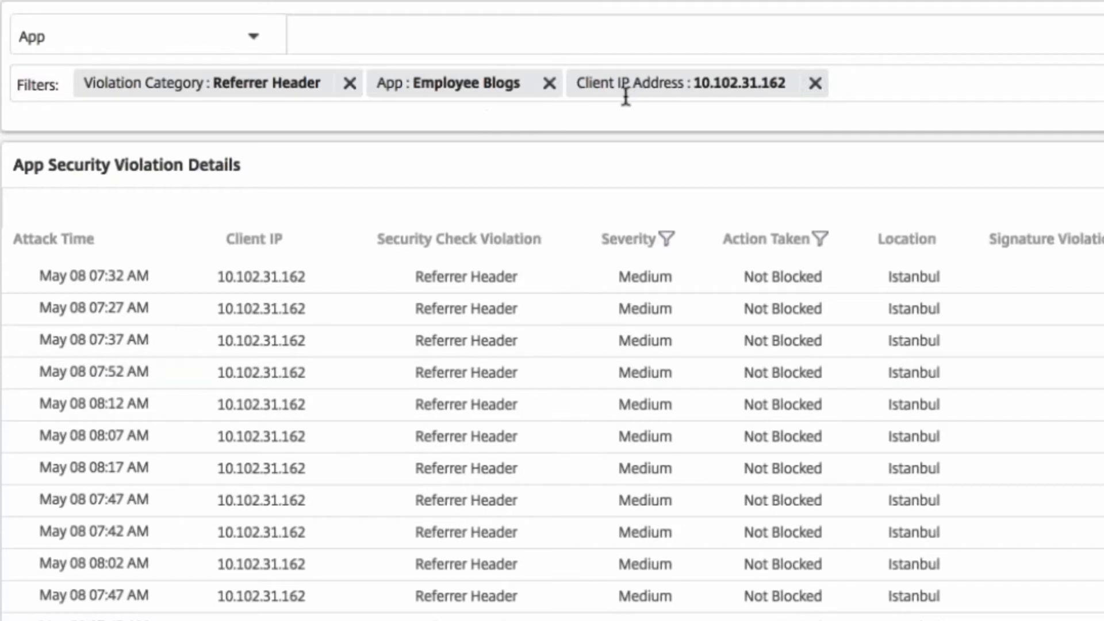
Step: Scroll across the Referrer Header violation details for client 10.102.31.162
scroll("right", 3)
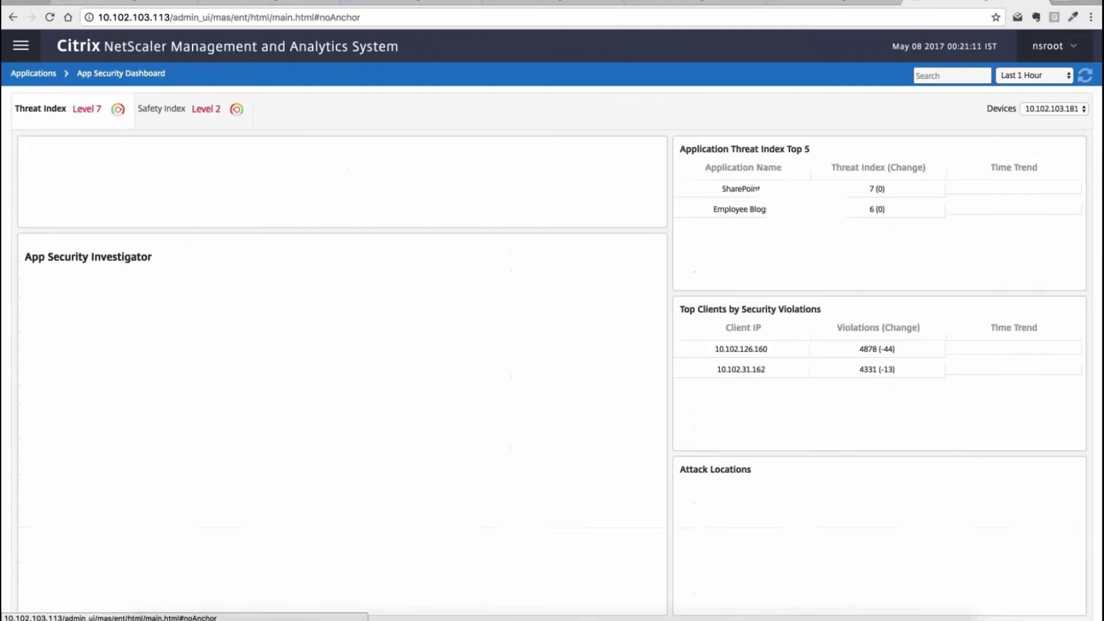
Step: Open the Safety Index tab and view Access group settings alongside Citrix recommendations
left_click(740, 209)
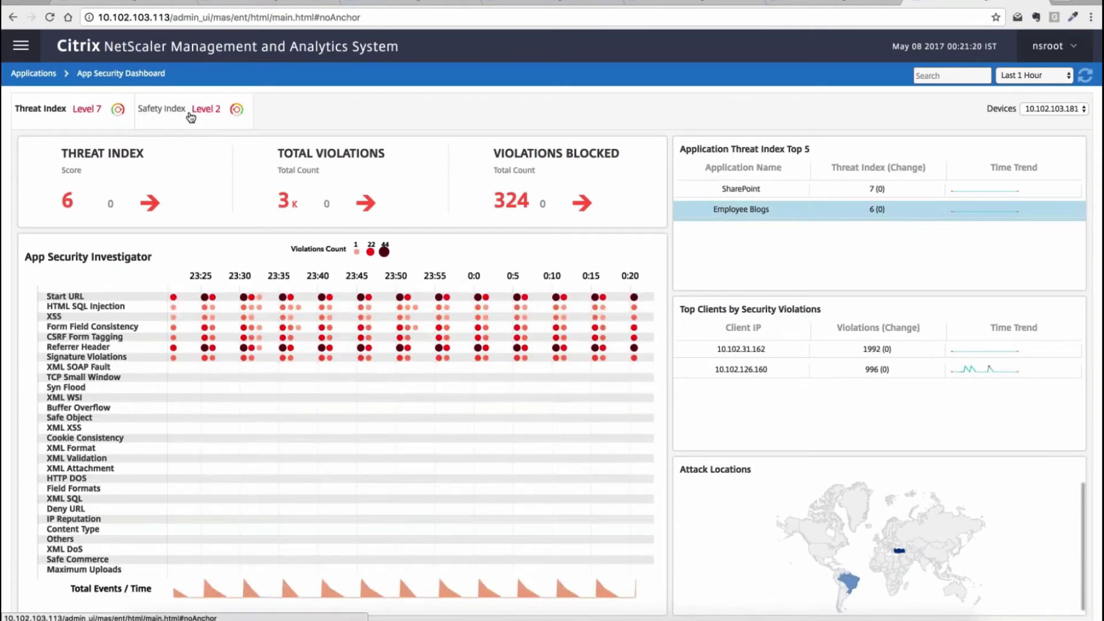
left_click(161, 109)
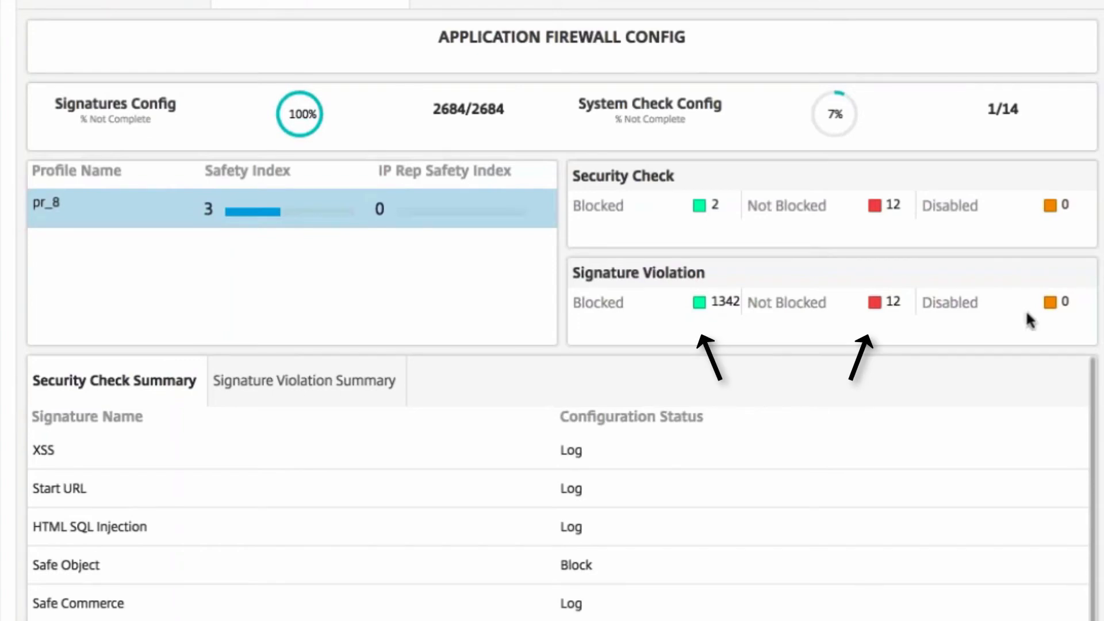
left_click(303, 380)
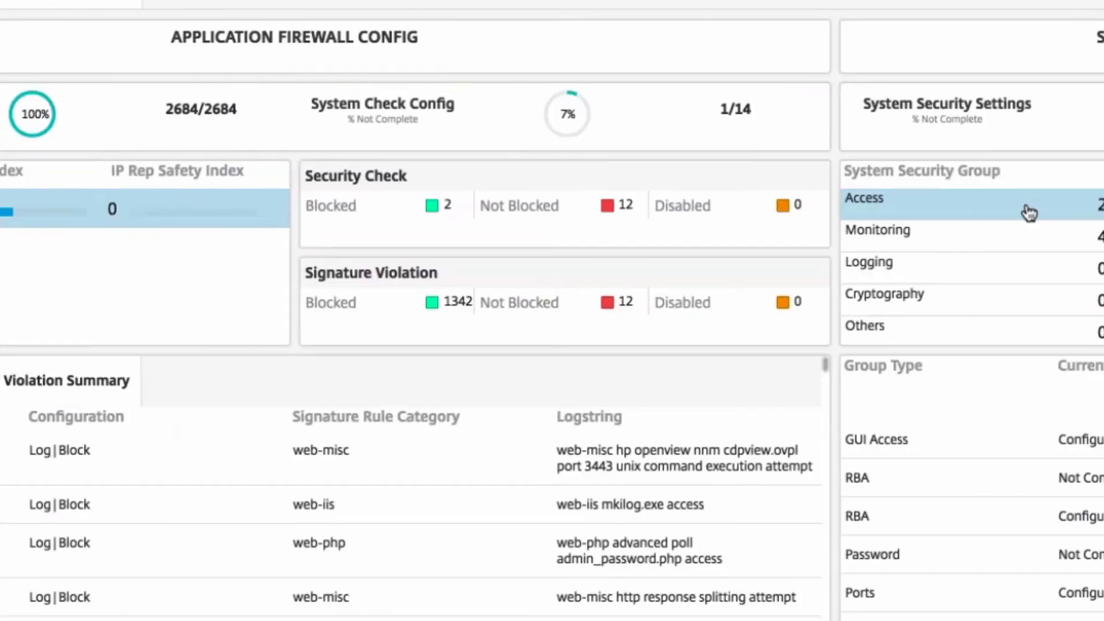
scroll("right", 3)
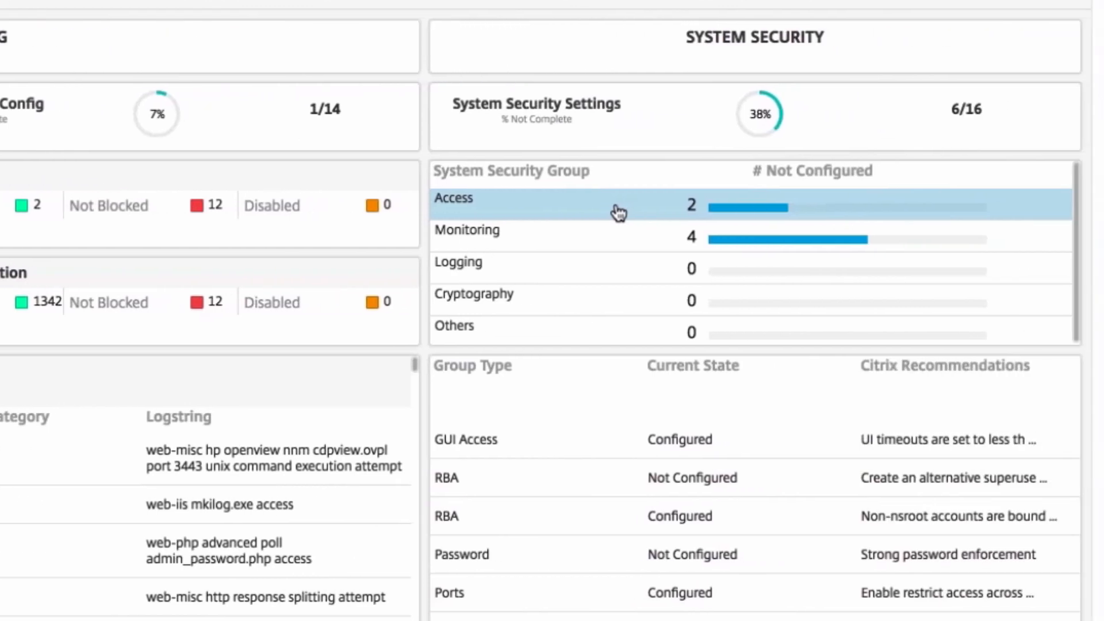